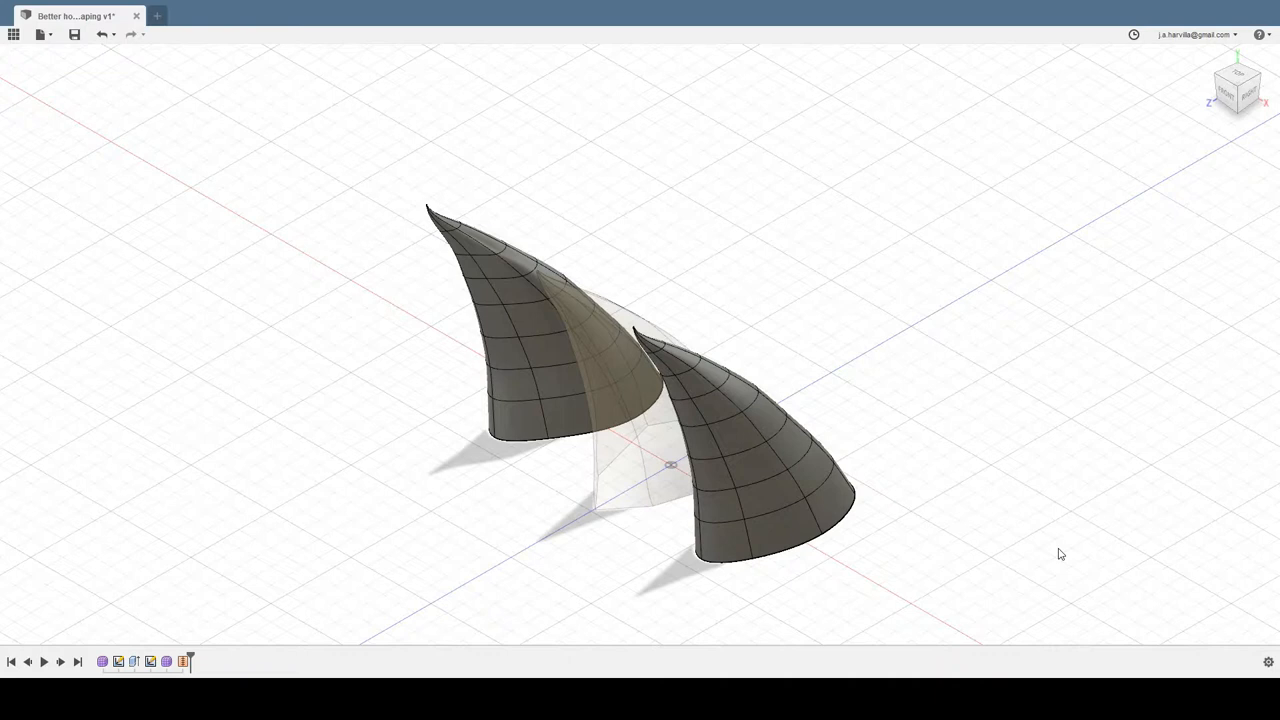
{"action": "mouse_move", "coordinate": [644, 470]}
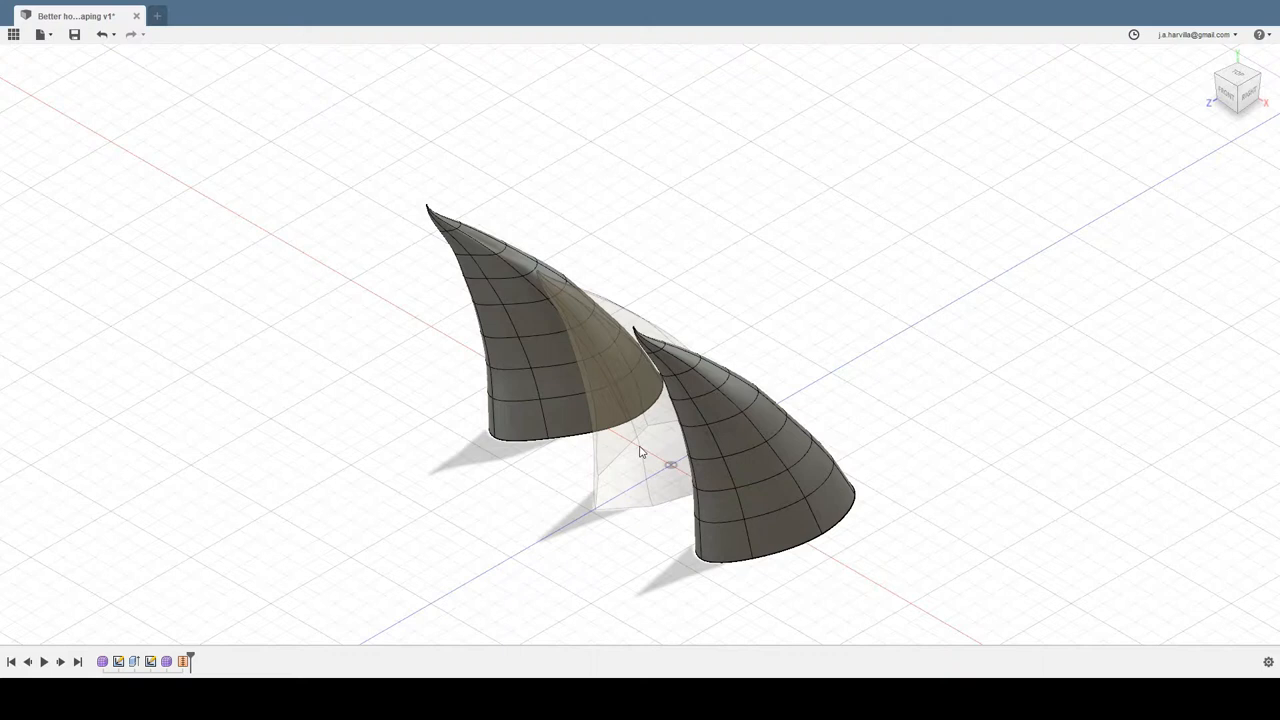
{"action": "mouse_move", "coordinate": [652, 478]}
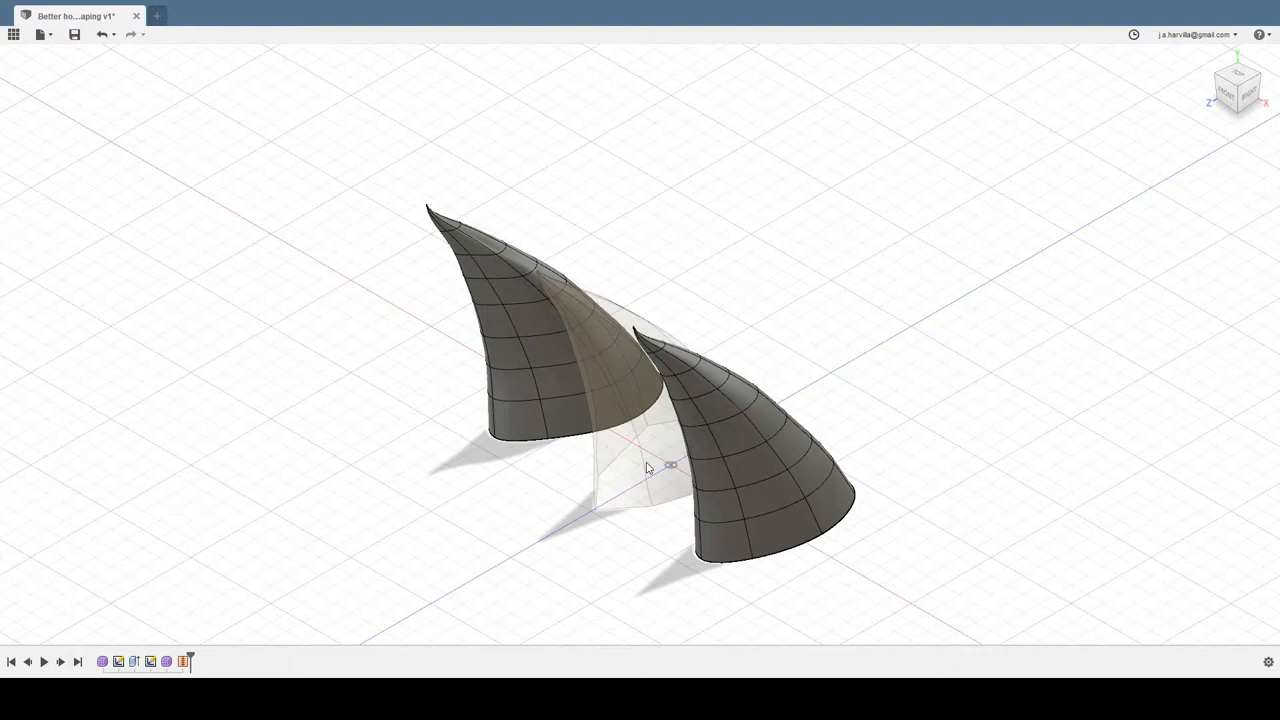
{"action": "mouse_move", "coordinate": [636, 510]}
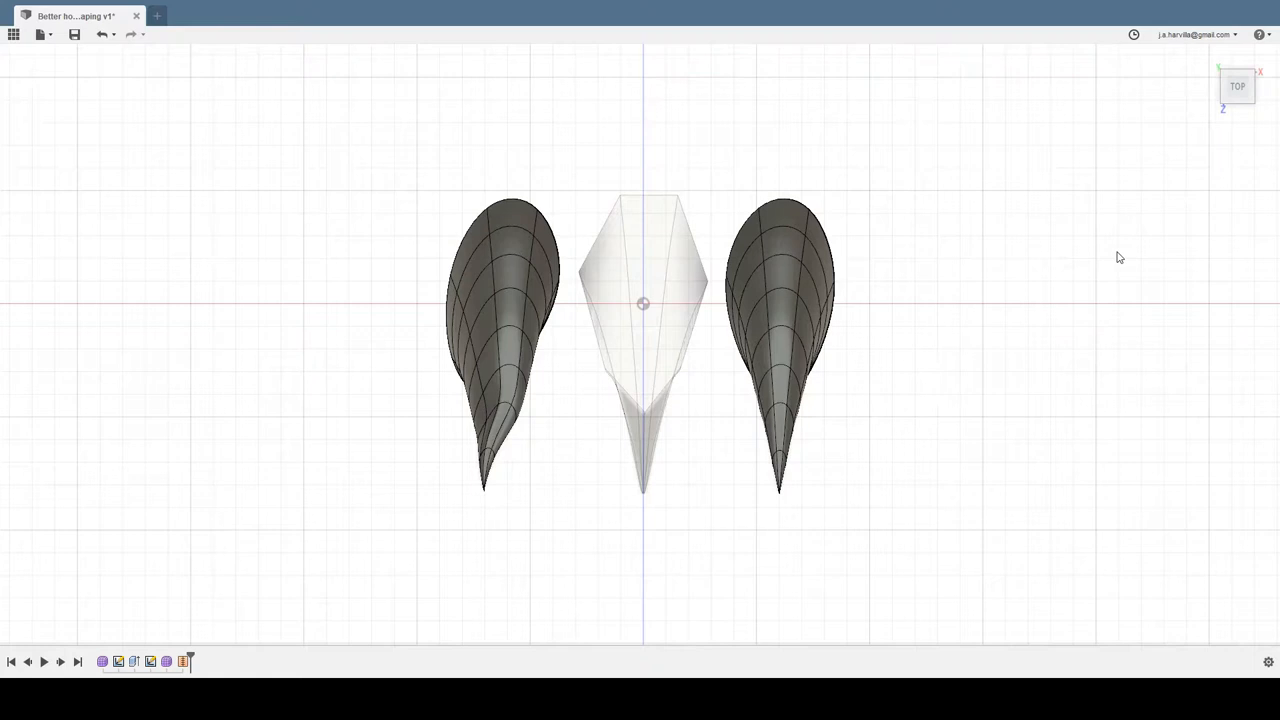
{"action": "mouse_move", "coordinate": [1238, 112]}
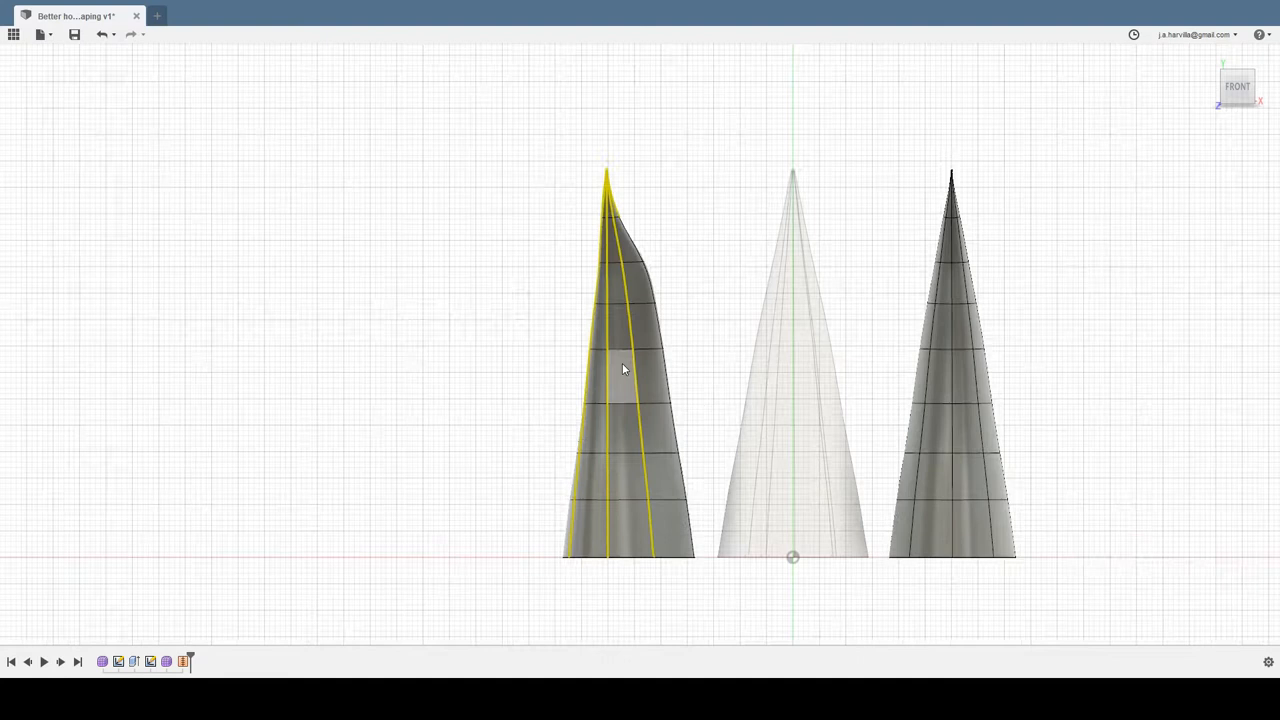
{"action": "mouse_move", "coordinate": [952, 474]}
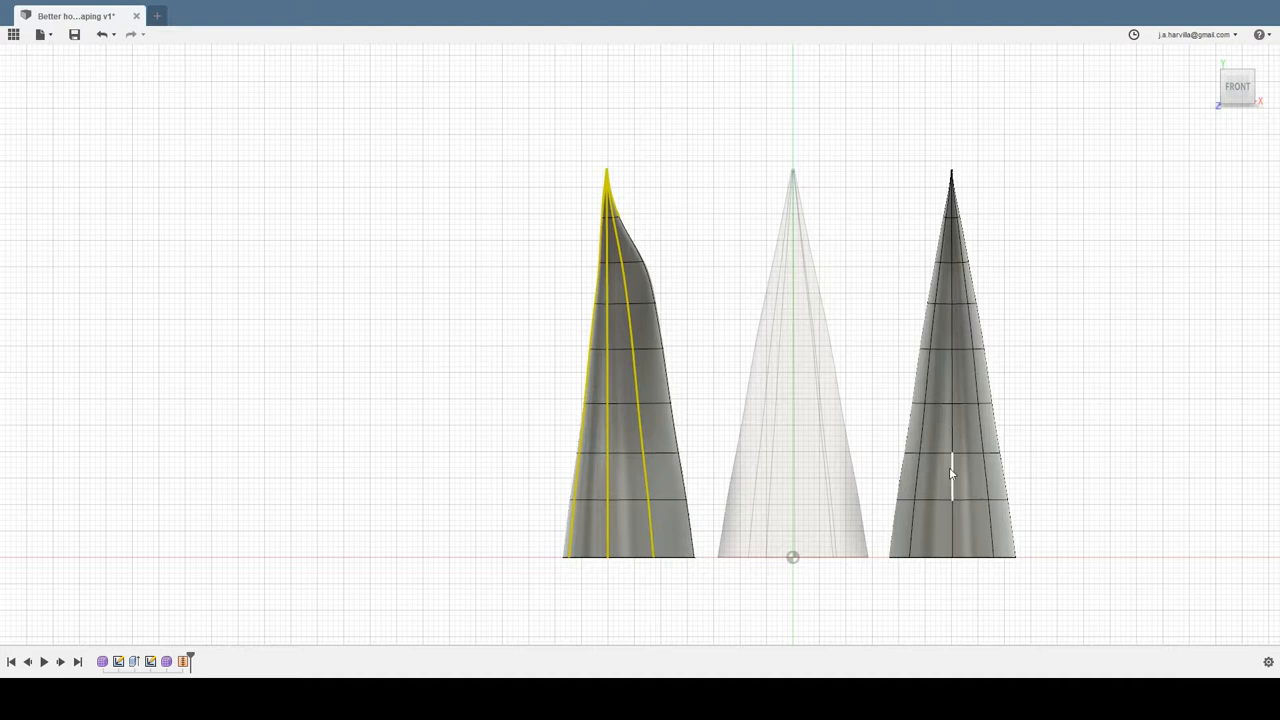
{"action": "mouse_move", "coordinate": [686, 382]}
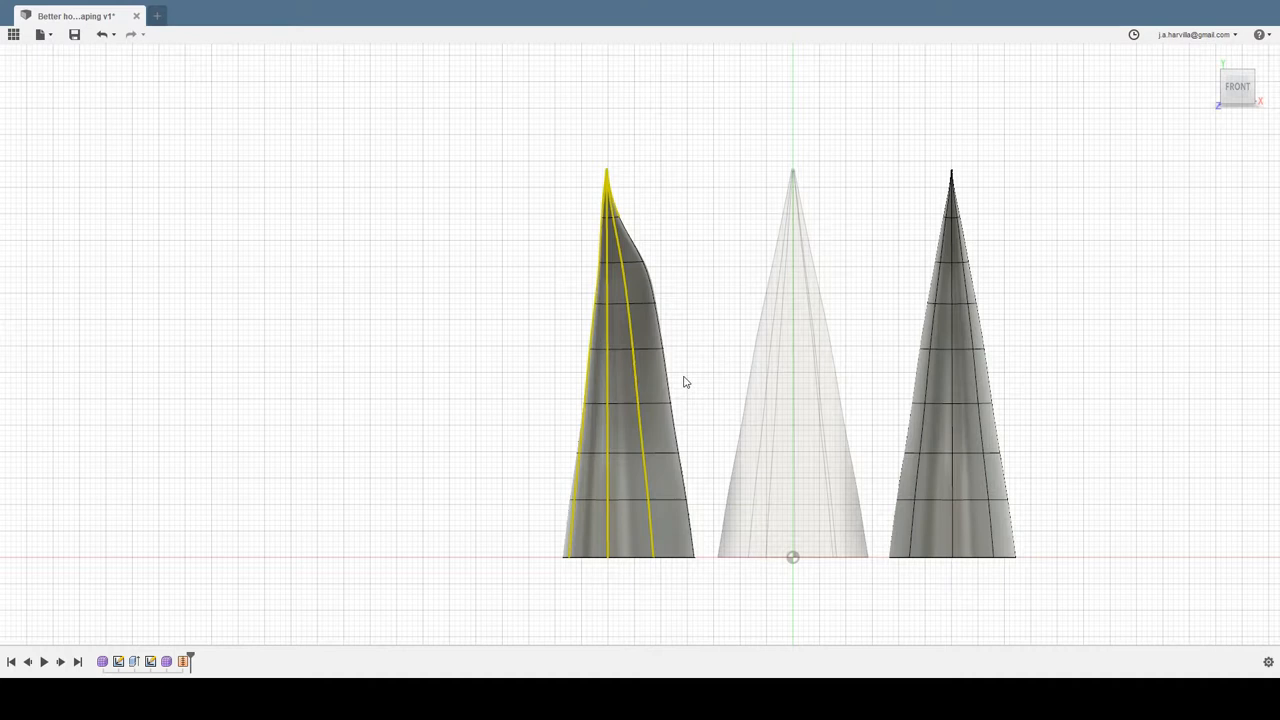